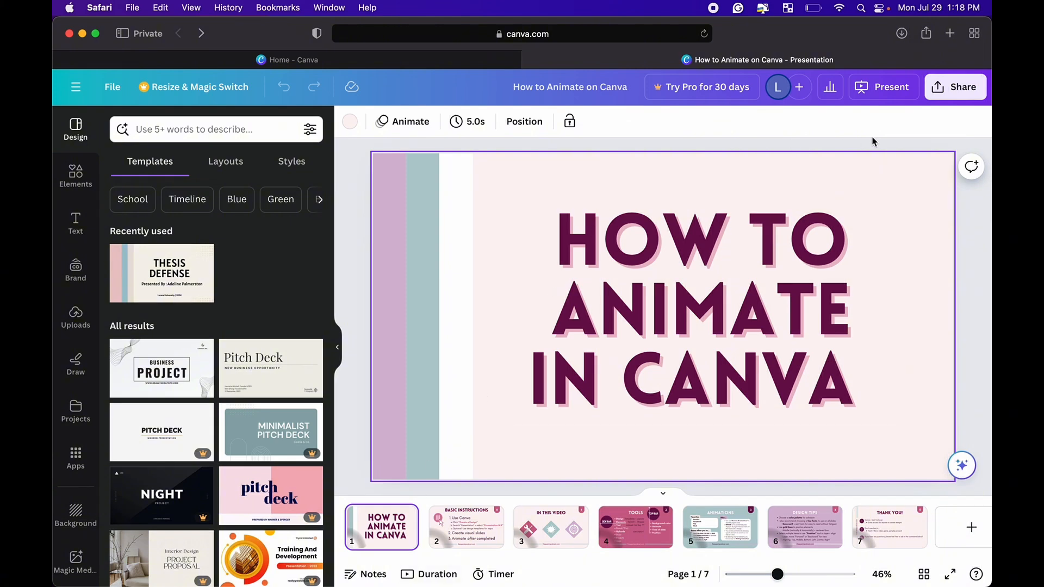
Step: Preview the page animations and keep Sleek on the title slide, page 1
click(402, 121)
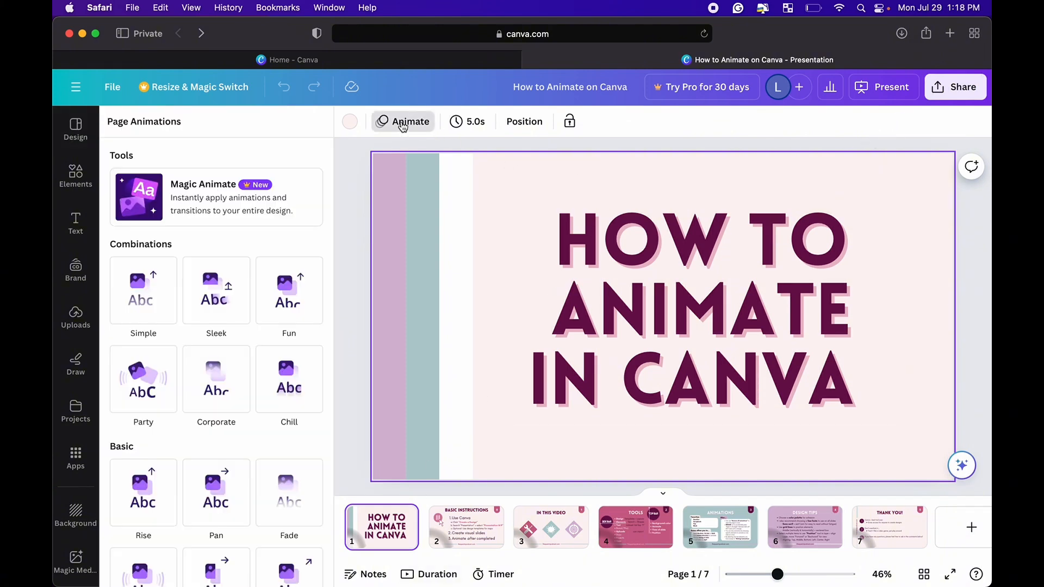
click(216, 290)
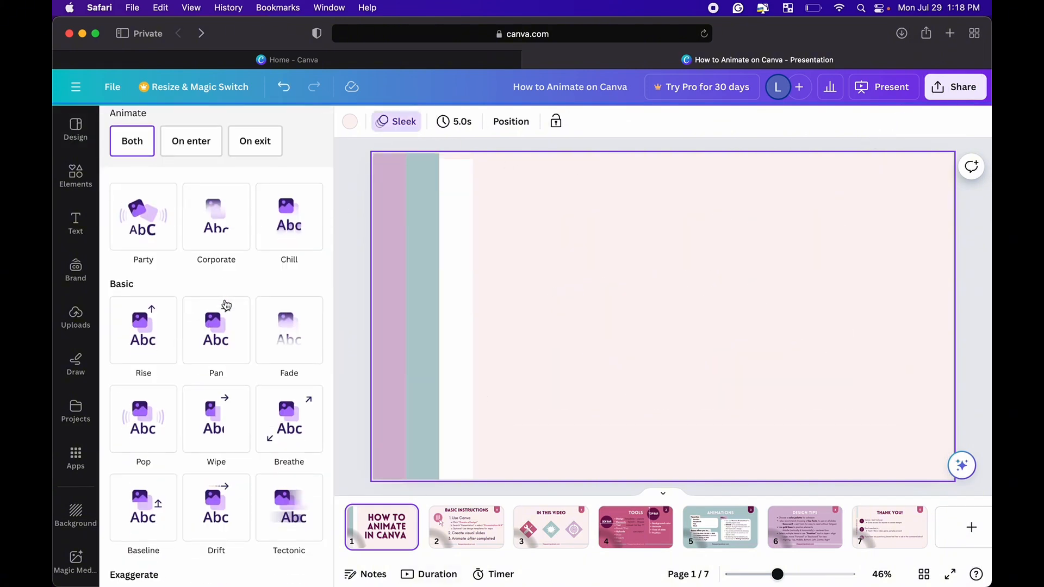
click(216, 330)
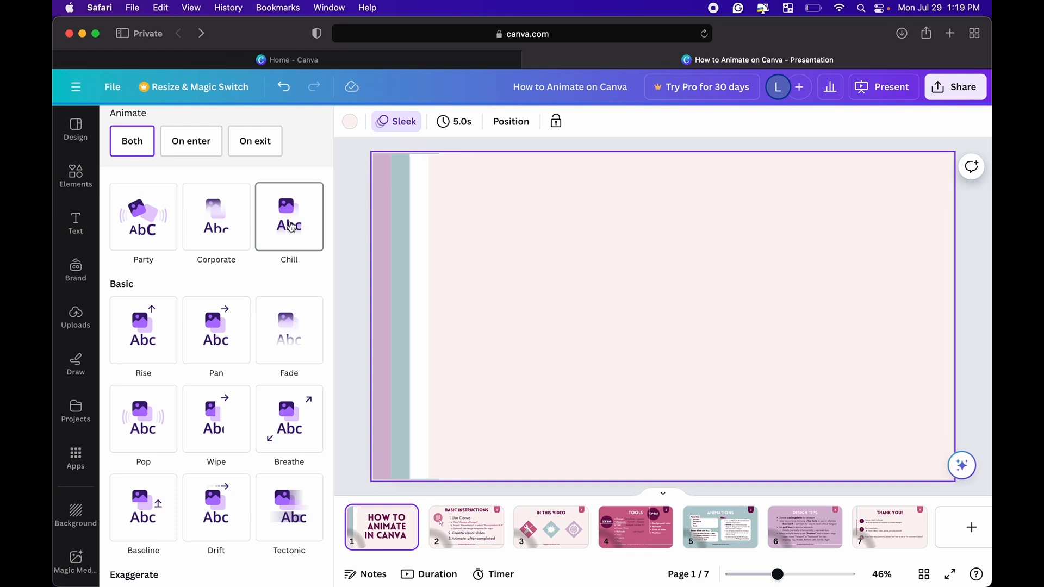
scroll(down, 3)
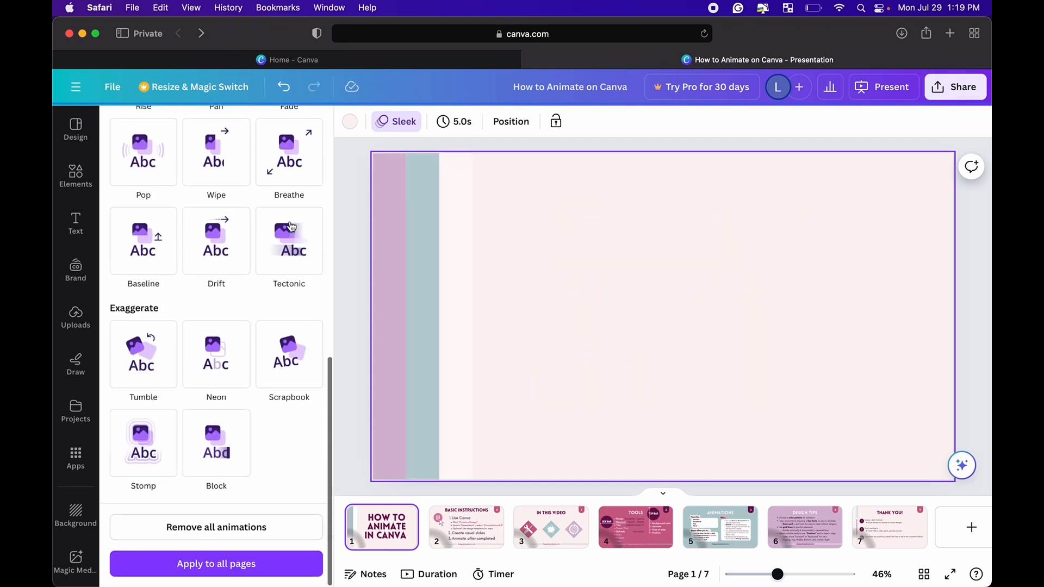
click(288, 353)
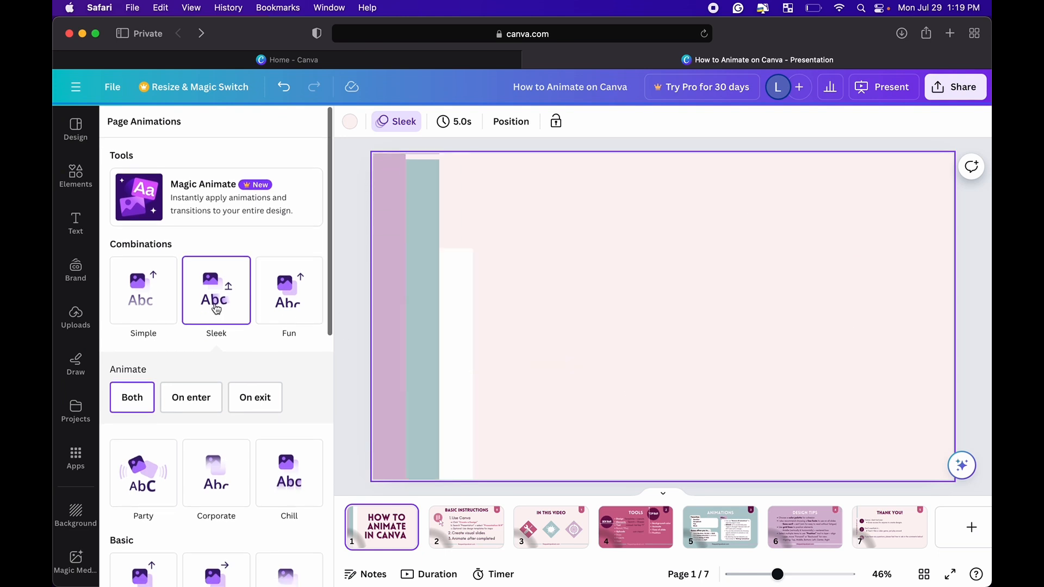
click(191, 397)
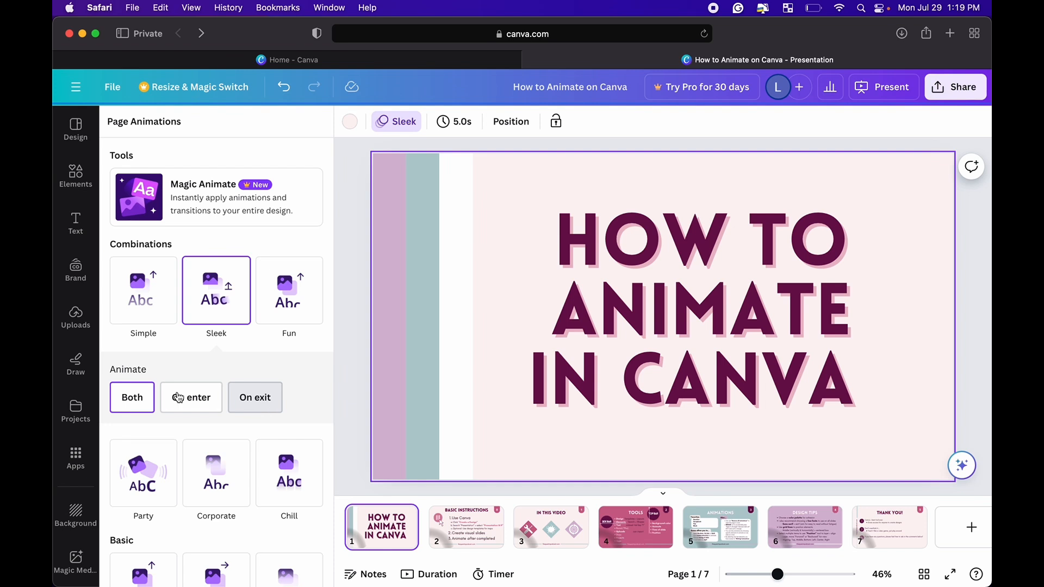
click(131, 397)
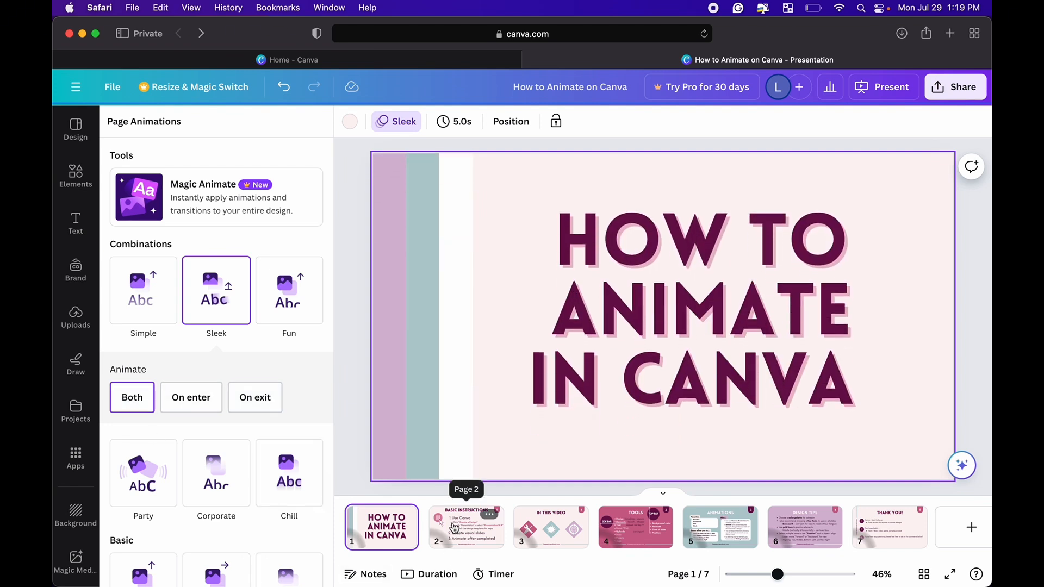
Step: Select page 2 and apply the Scrapbook page animation from the Exaggerate group
click(465, 527)
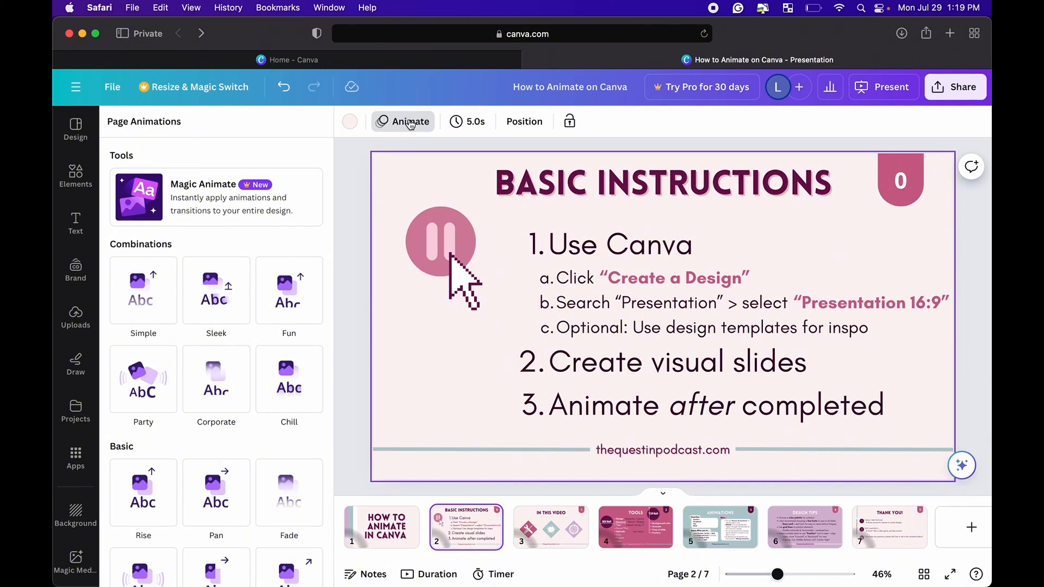
mouse_move(317, 297)
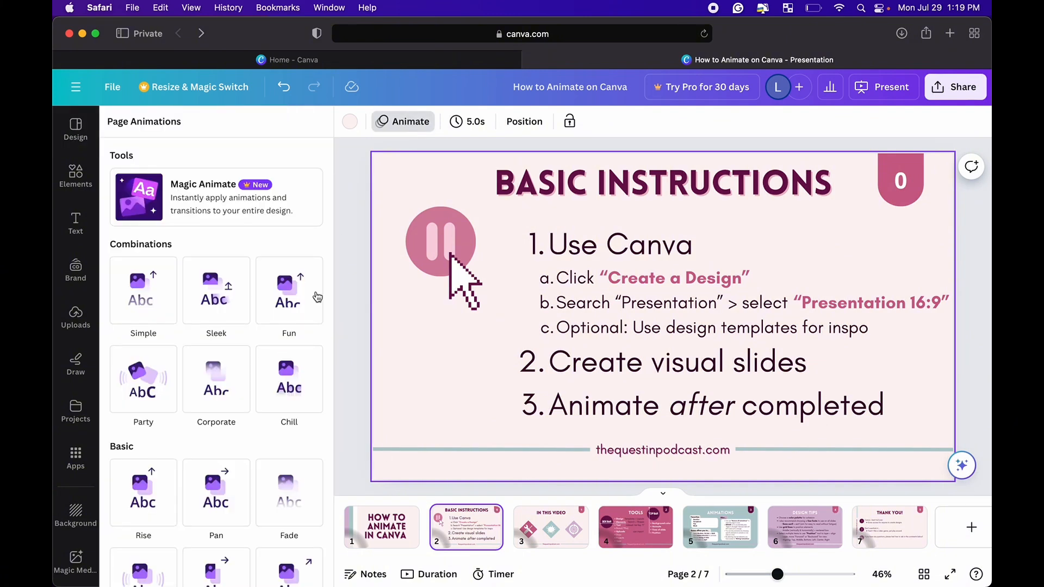
click(288, 379)
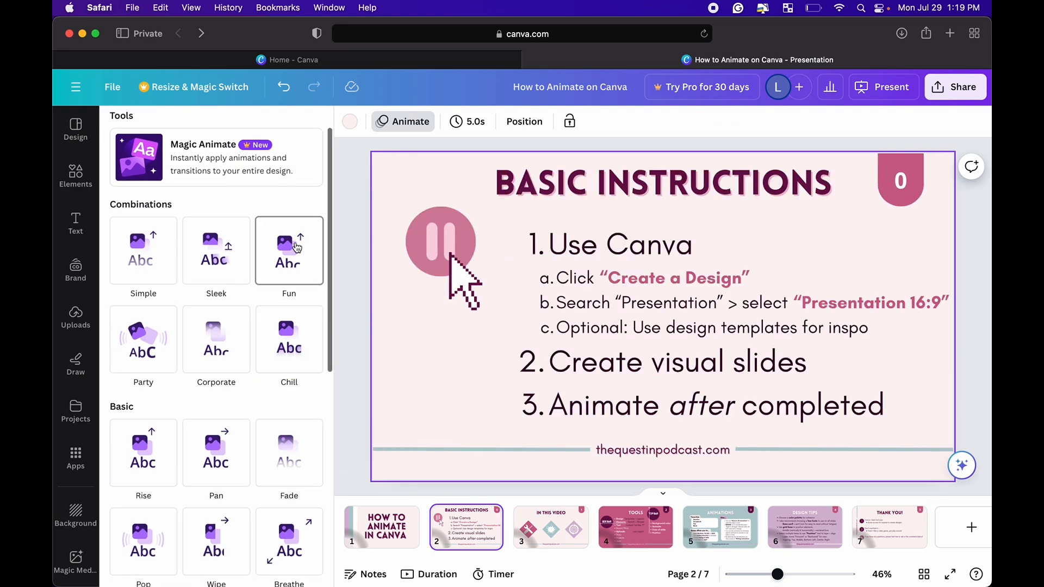
scroll(down, 3)
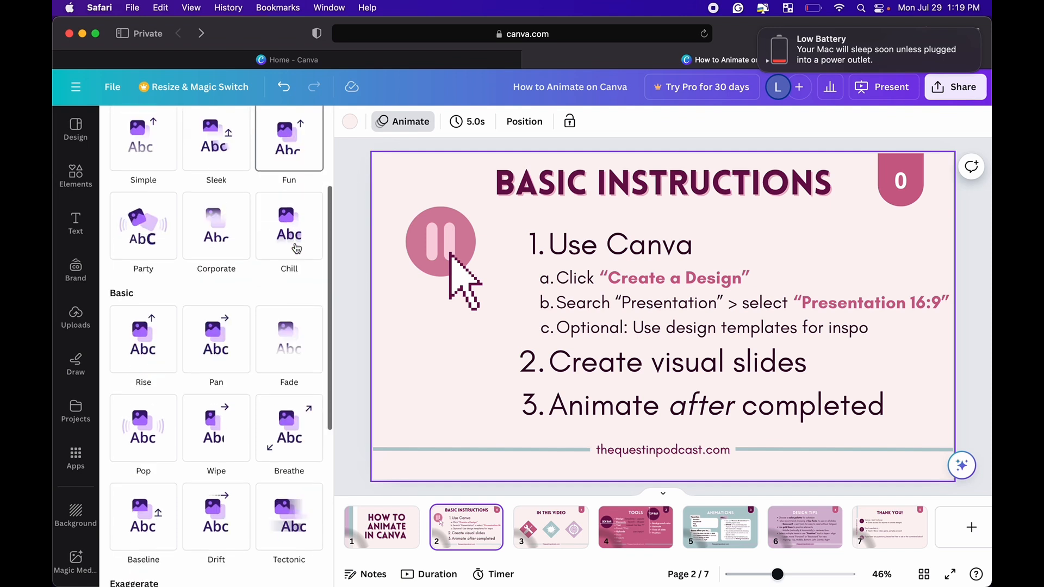
scroll(down, 3)
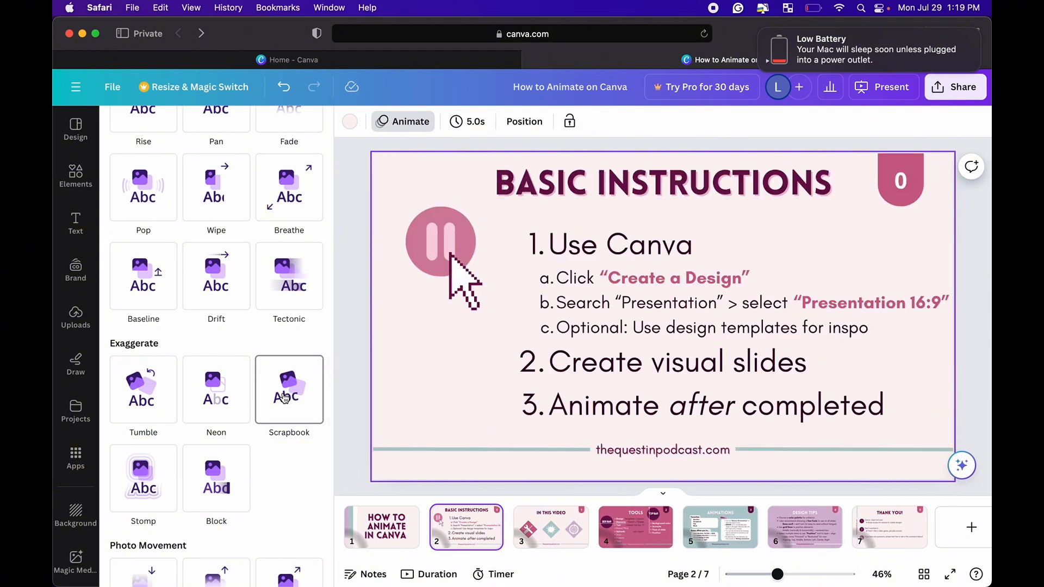
click(289, 389)
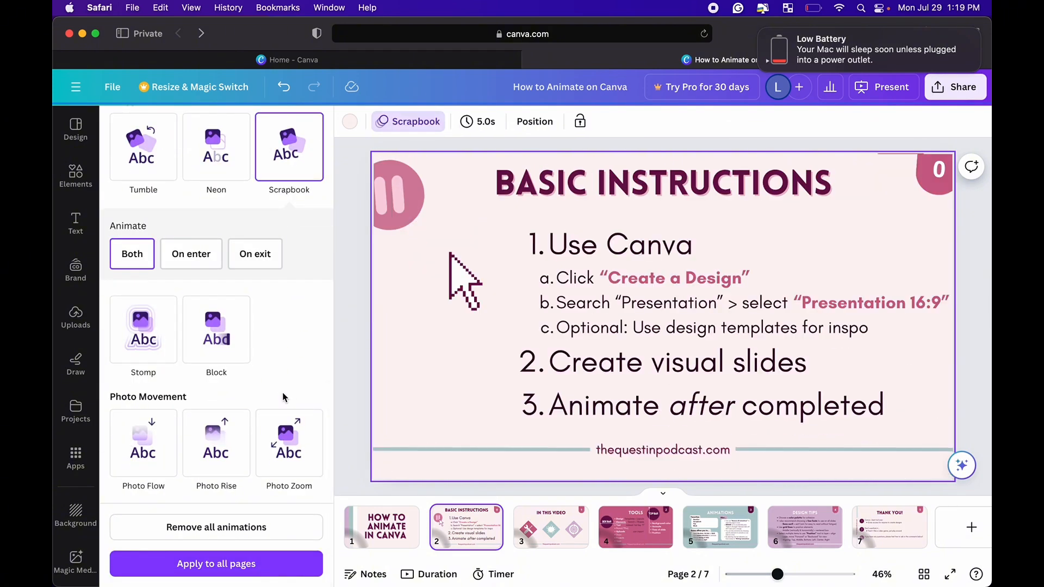
click(255, 253)
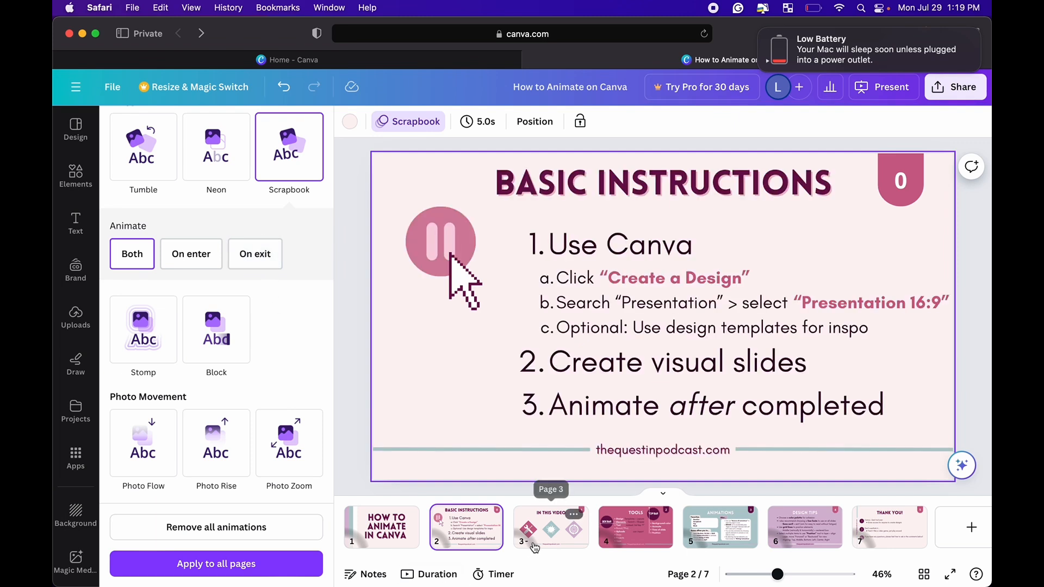
Step: Move through the In This Video pages, ending on slide 5 with three icons
click(551, 527)
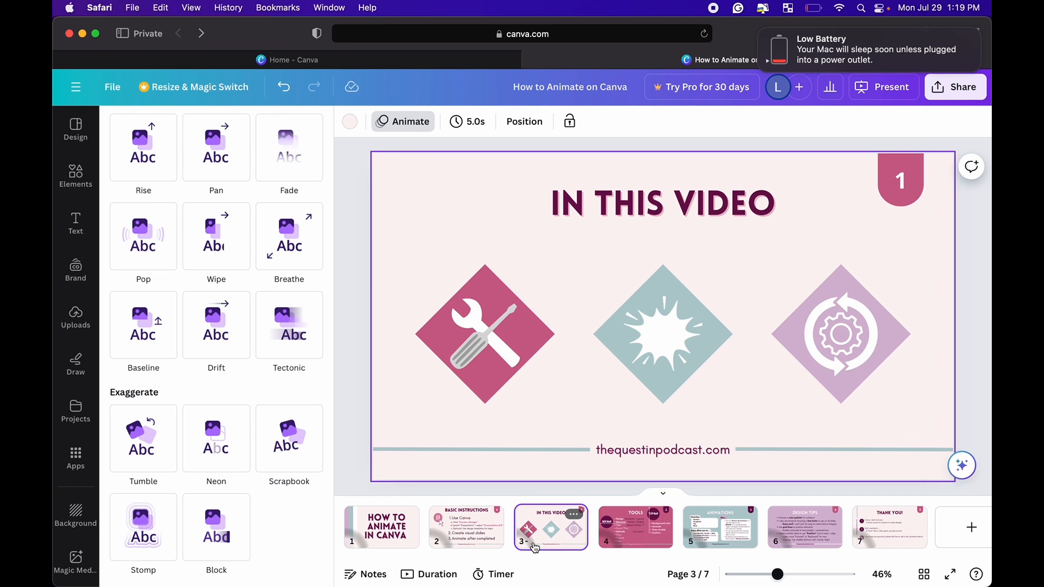
mouse_move(546, 539)
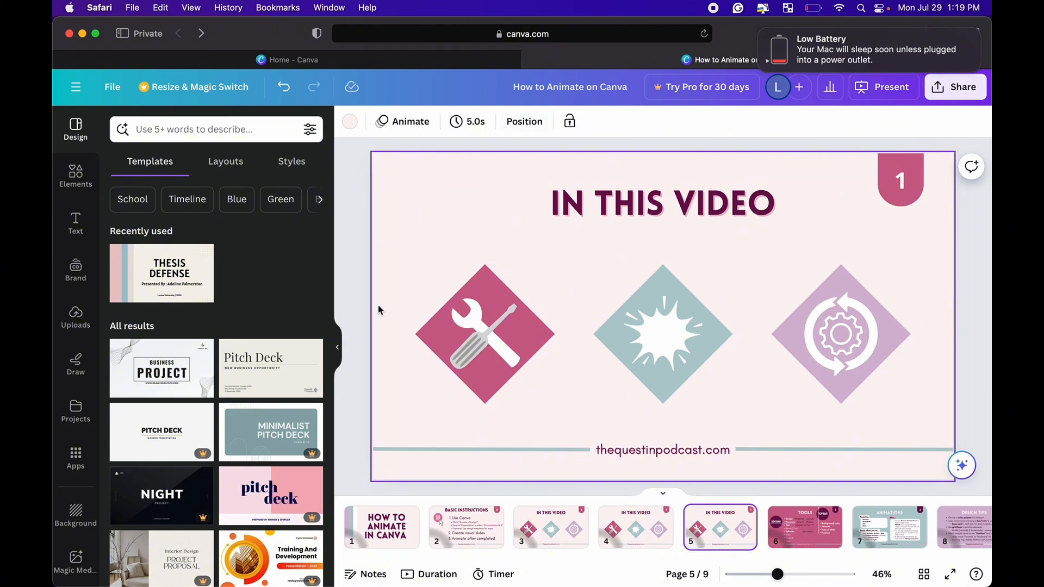
click(484, 332)
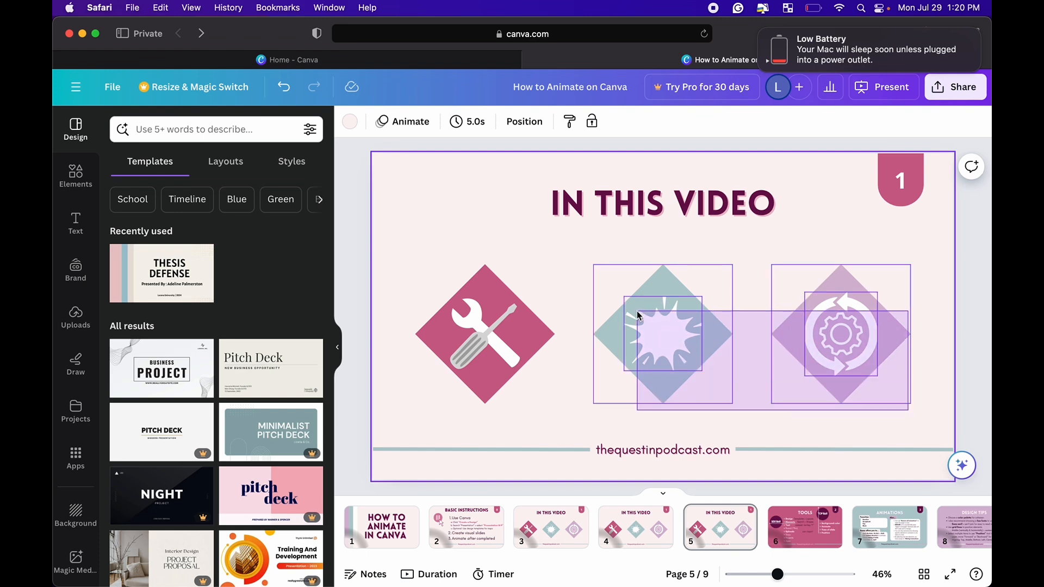
click(638, 315)
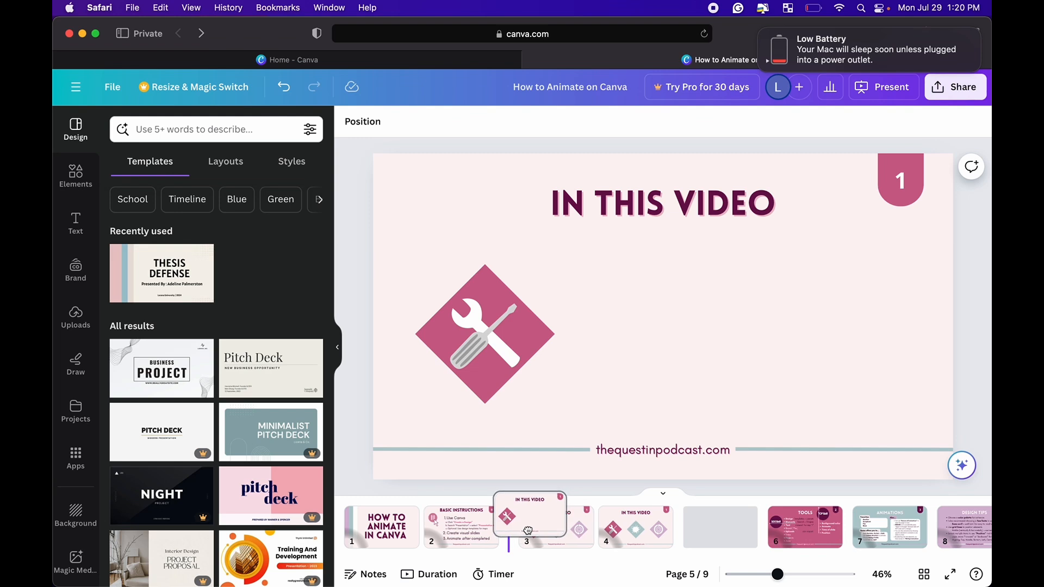
click(634, 527)
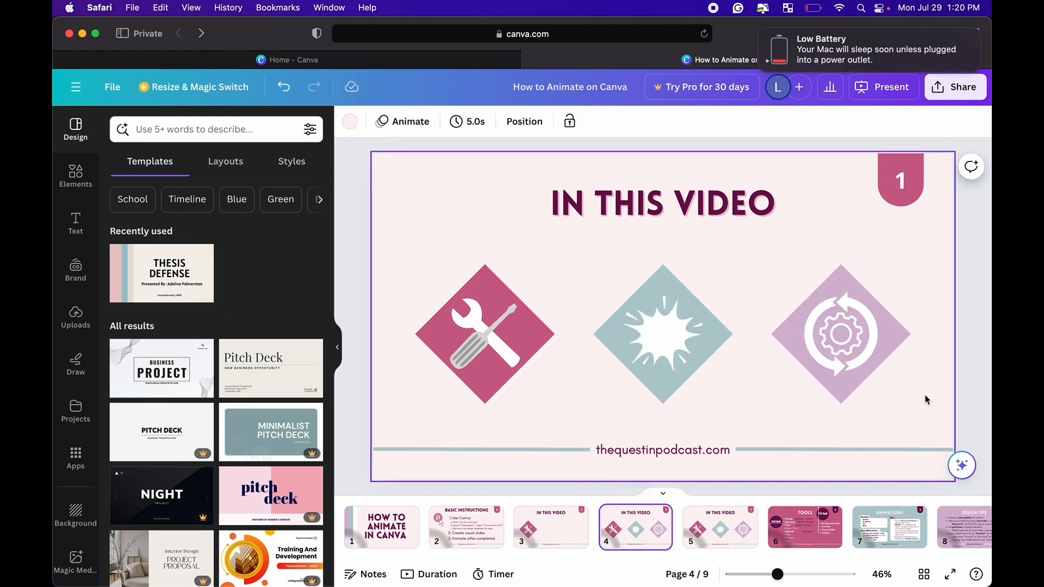
click(841, 332)
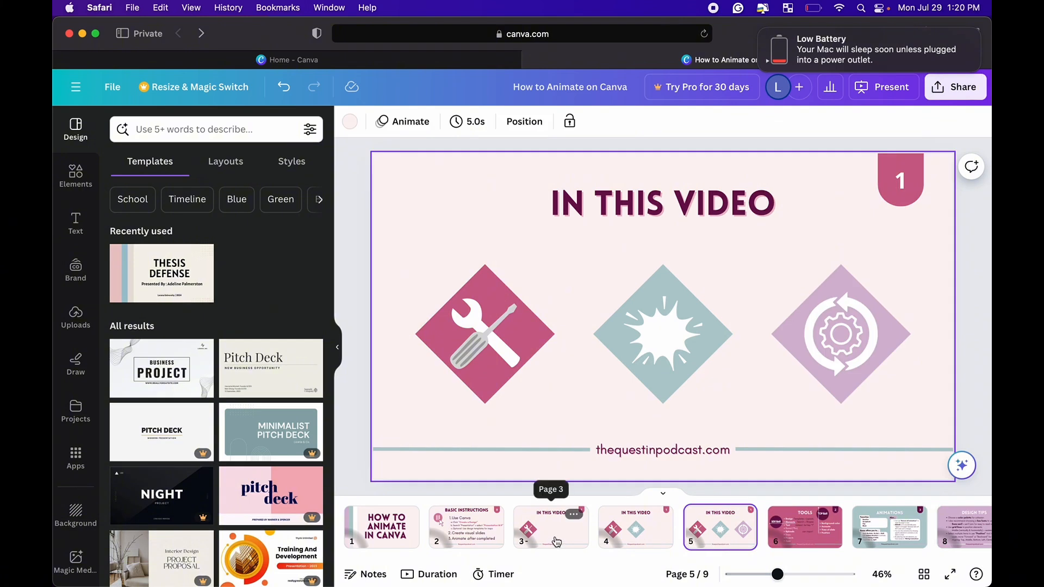
Step: Preview the Fun animation, then apply Tumble to the one-icon In This Video slide
click(409, 121)
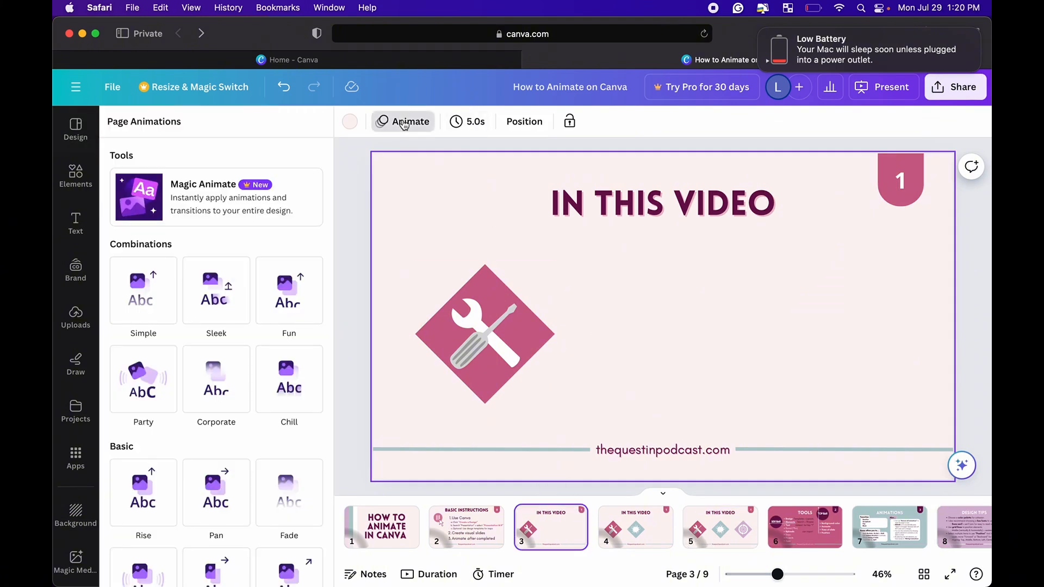
click(289, 291)
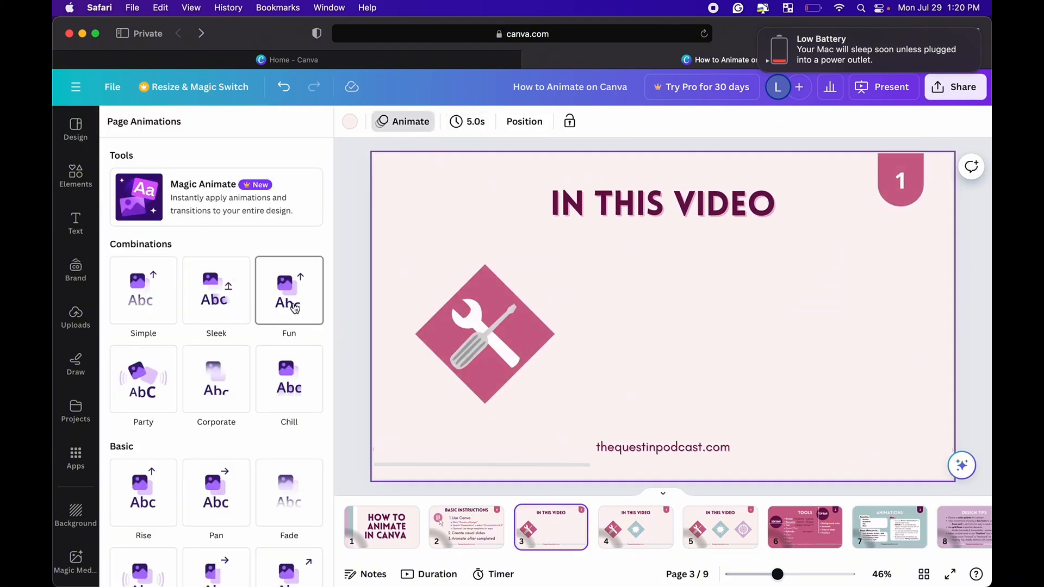
scroll(down, 3)
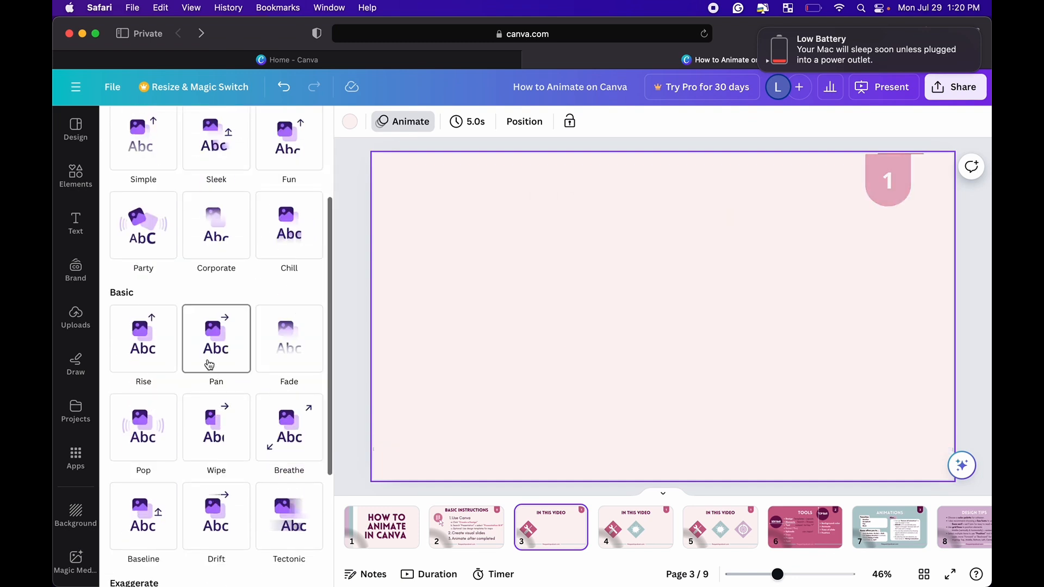
scroll(down, 3)
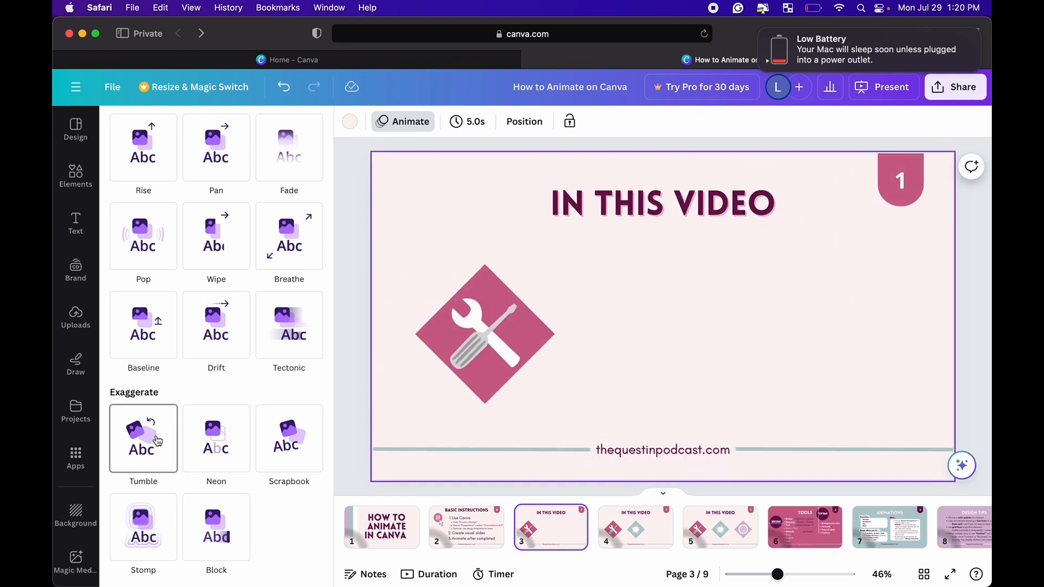
click(143, 438)
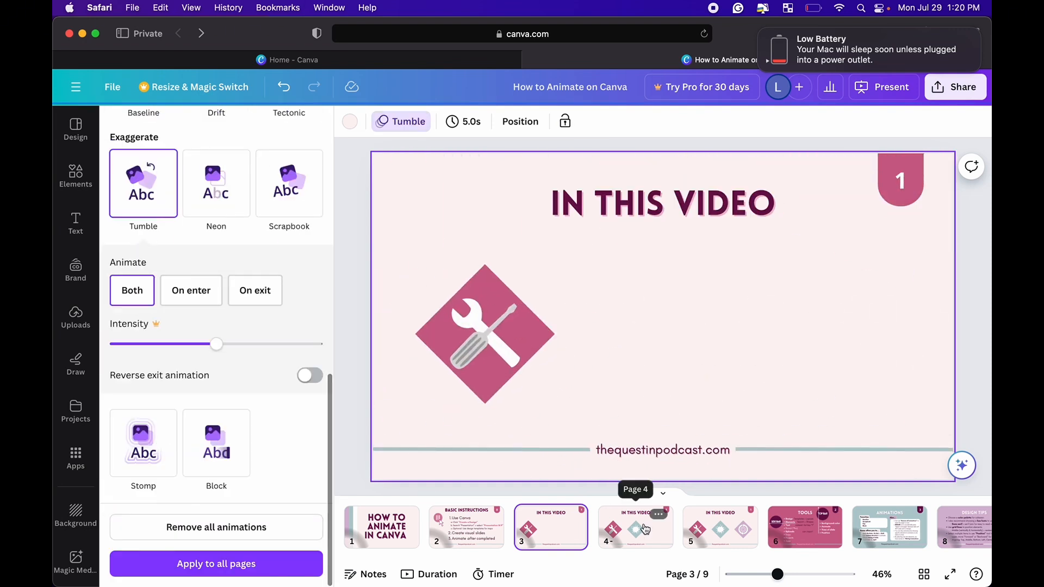
Step: Give page 4's blue diamond icon Neon with a Flicker effect, then go to slide 5
click(635, 526)
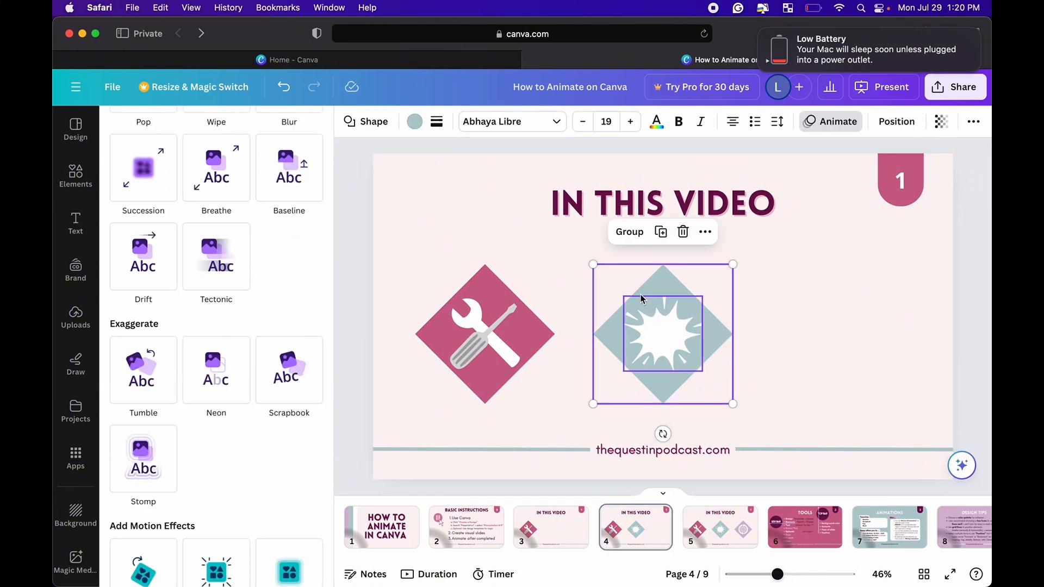
mouse_move(216, 369)
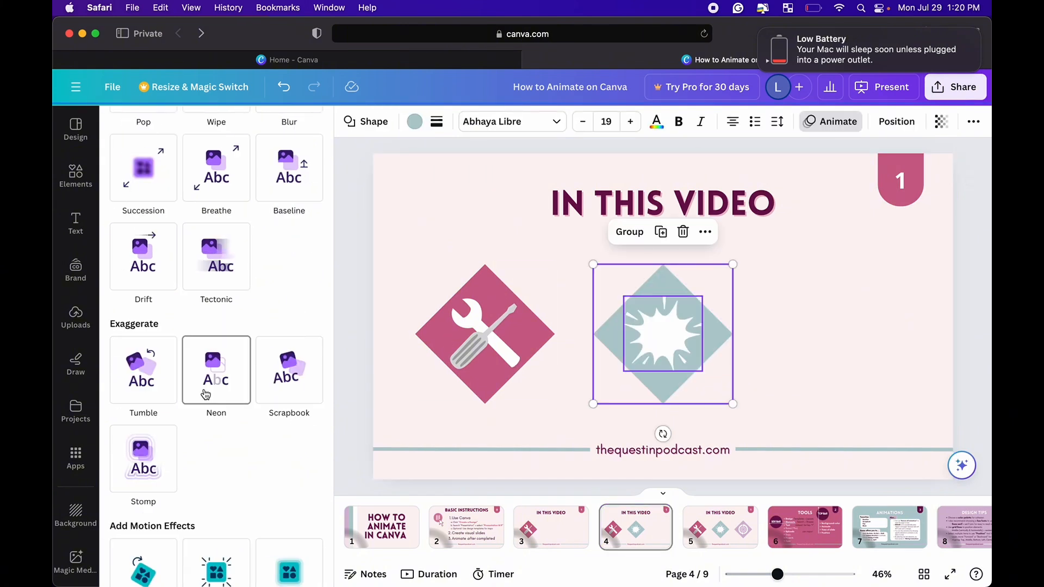
click(216, 369)
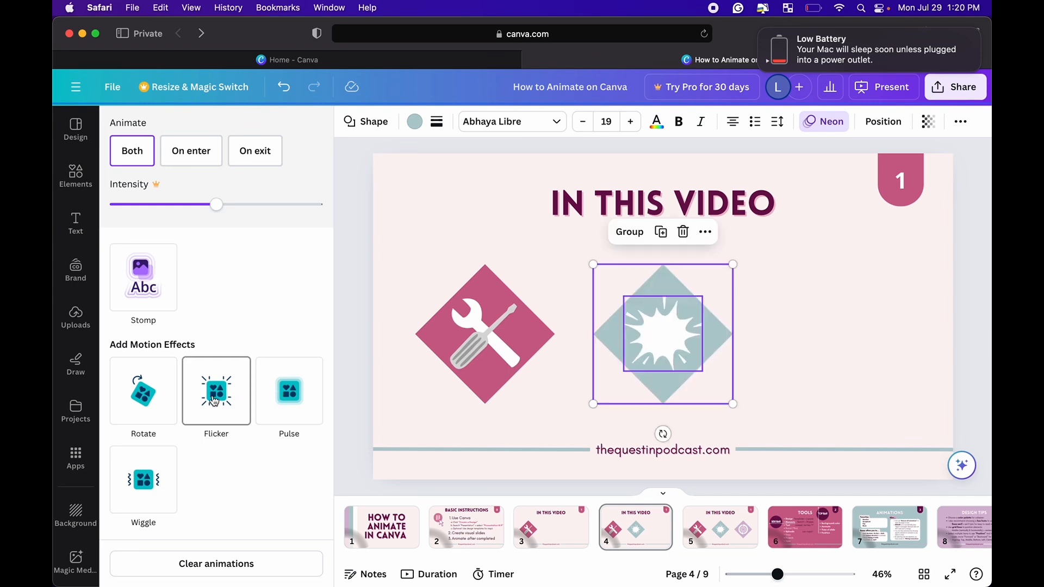
click(216, 391)
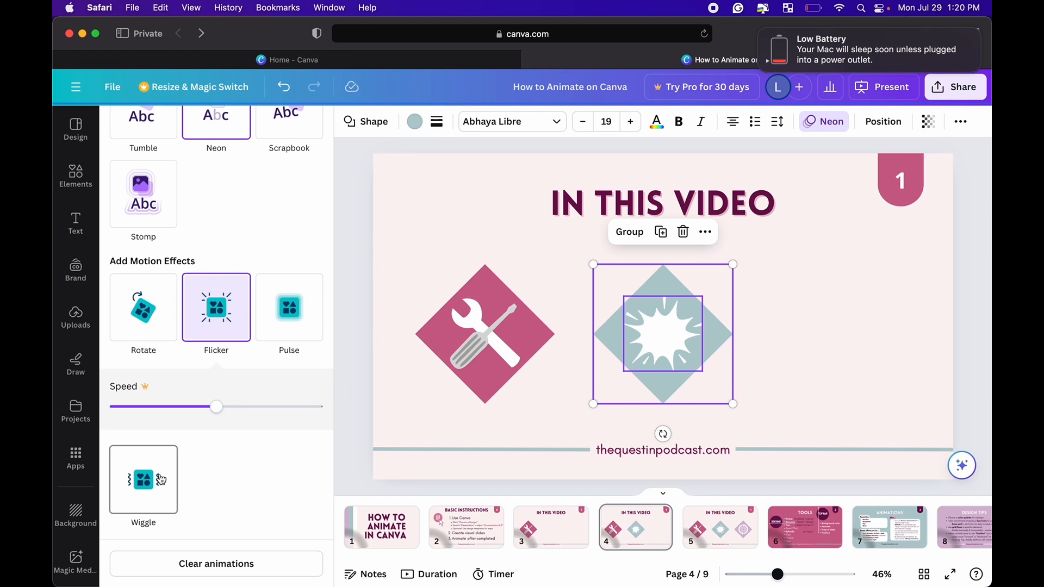
mouse_move(364, 282)
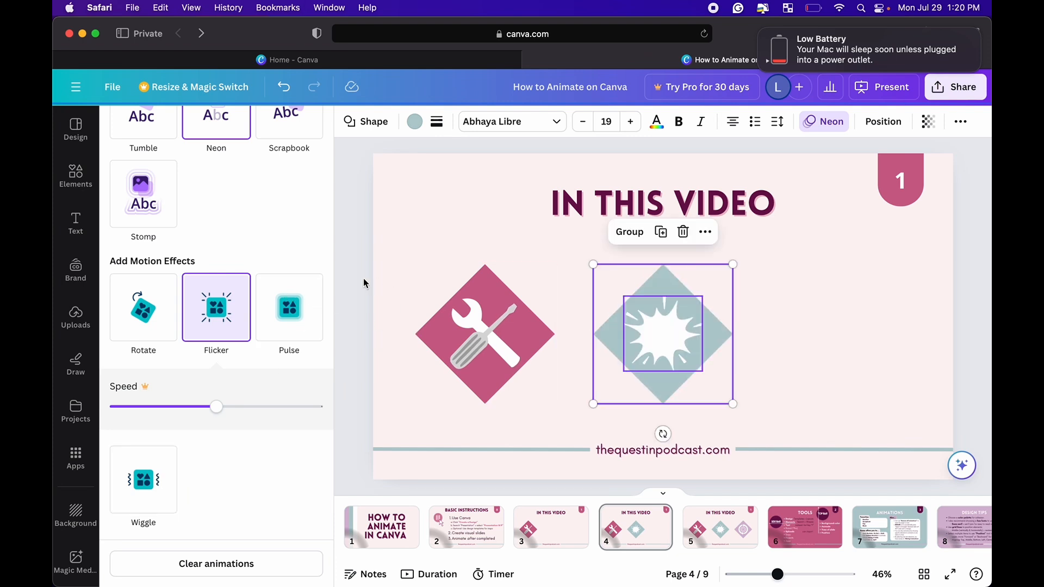
click(720, 527)
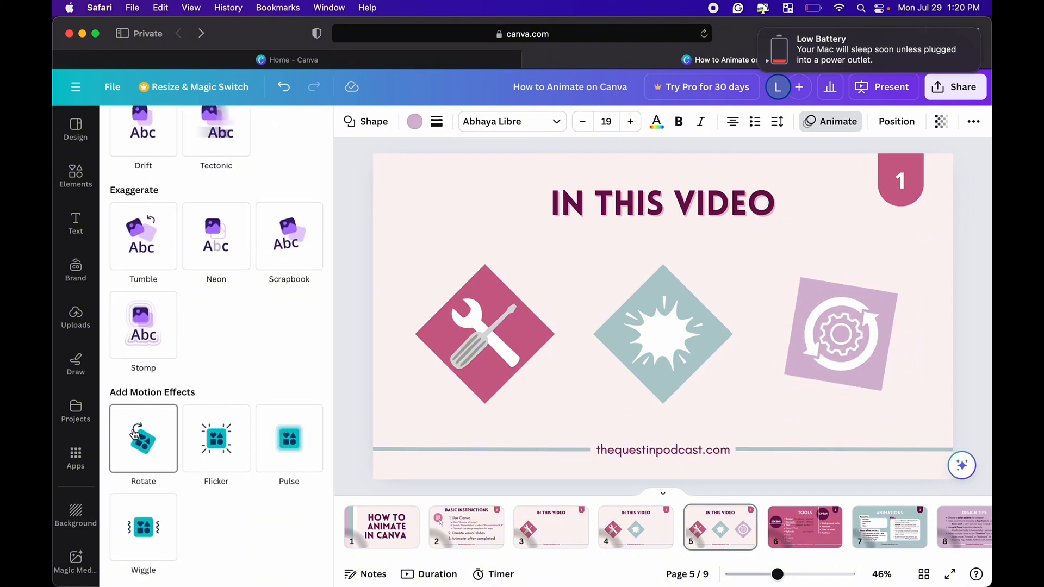
Step: Apply the Rotate motion effect to page 5's purple gear icon, then deselect it
click(143, 438)
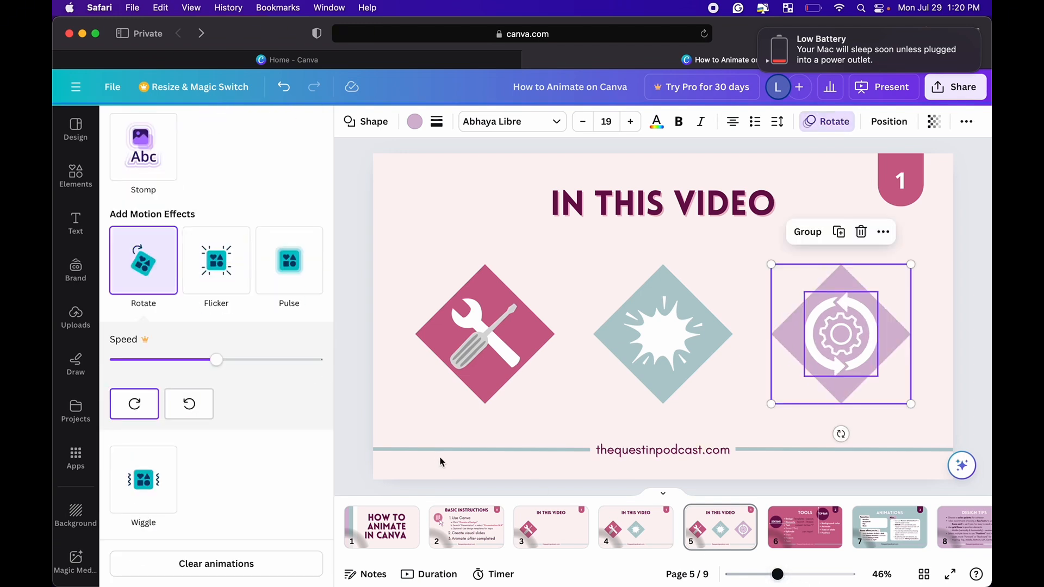
click(525, 527)
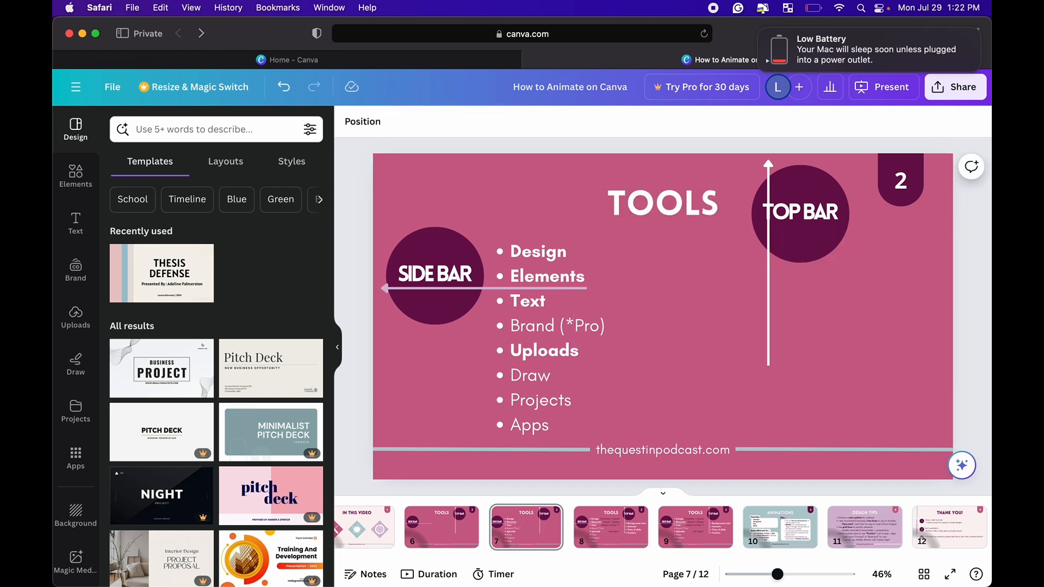
mouse_move(442, 540)
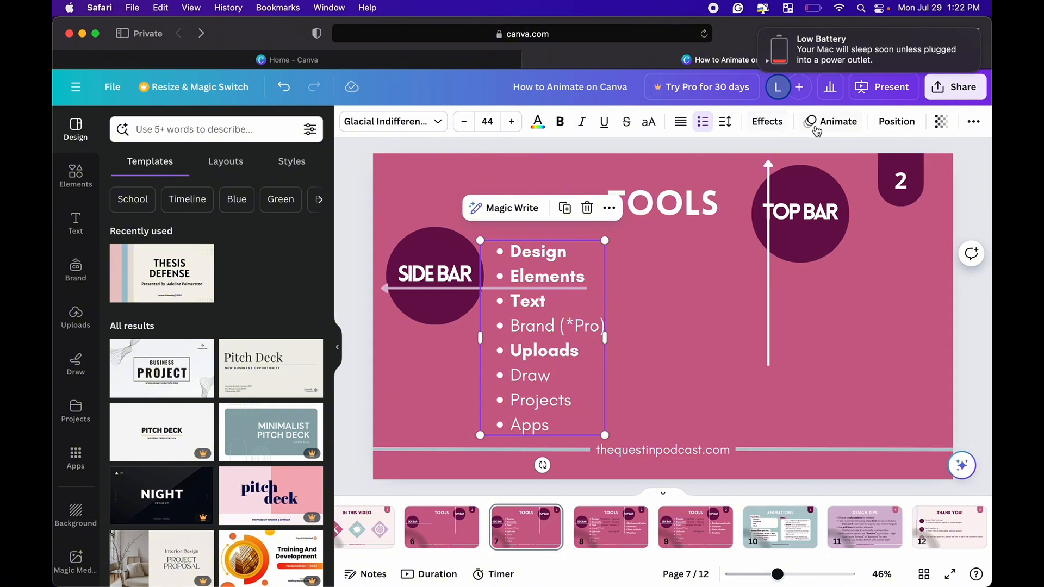
Step: Try Typewriter, then apply Merge to the page 7 Tools bullet list
click(836, 121)
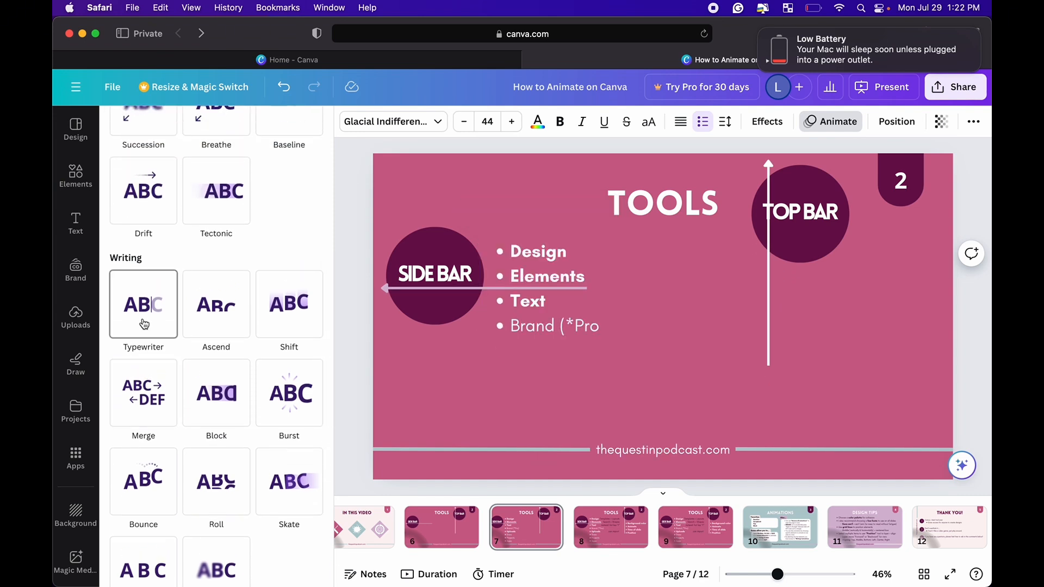
click(289, 305)
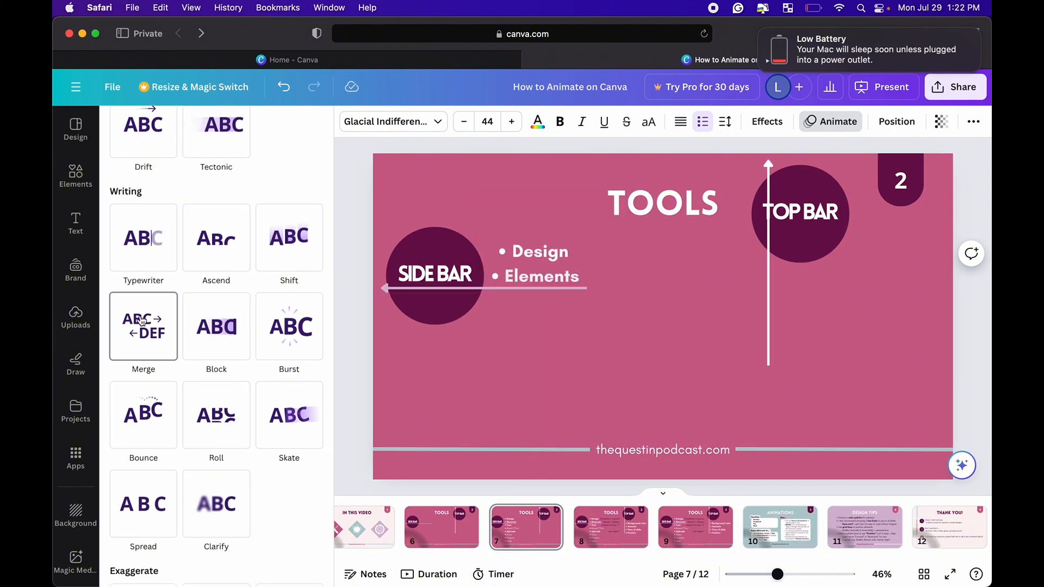
click(143, 325)
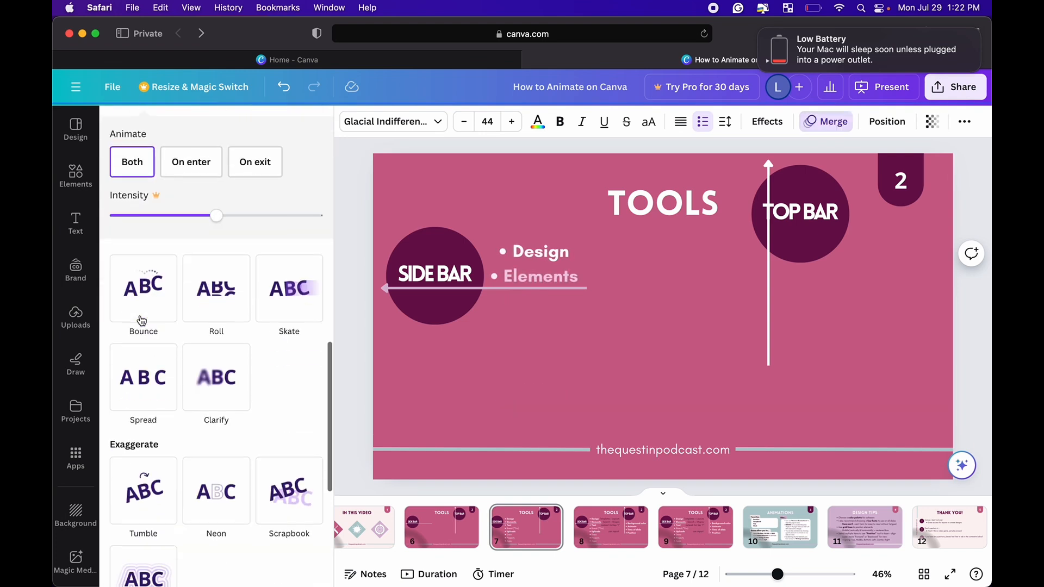